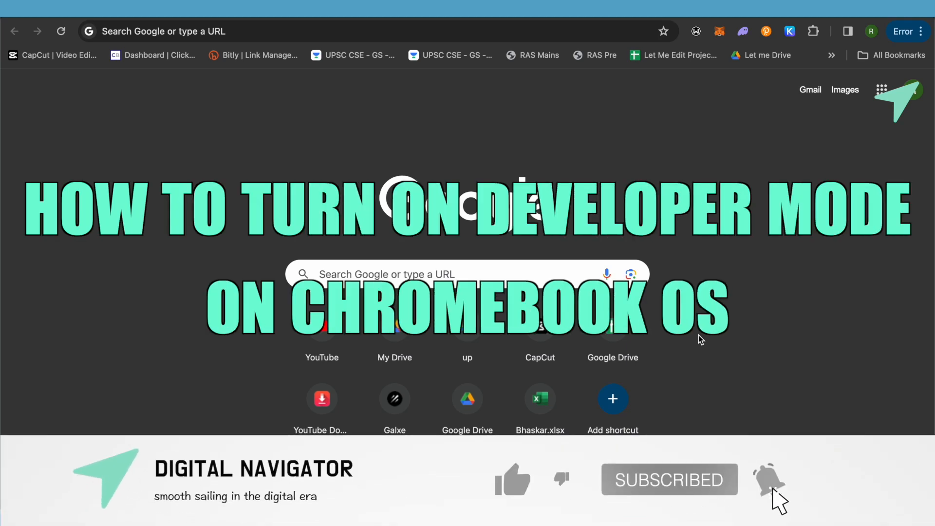
Reach the Google Play Store page under Apps in ChromeOS Settings
left_click(513, 479)
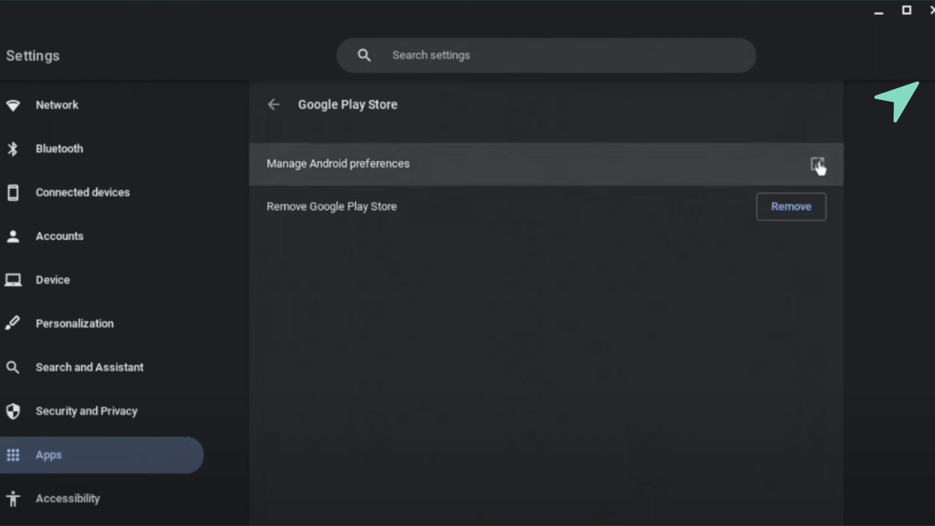
Launch Android preferences and show the System section with About device
left_click(818, 163)
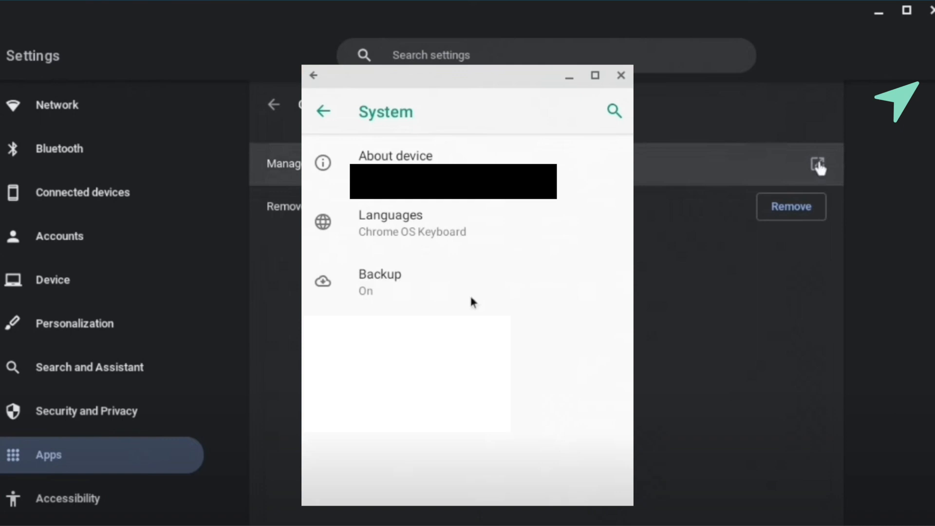
View About device with Android version 9 and Build number, then close Android Settings
left_click(394, 156)
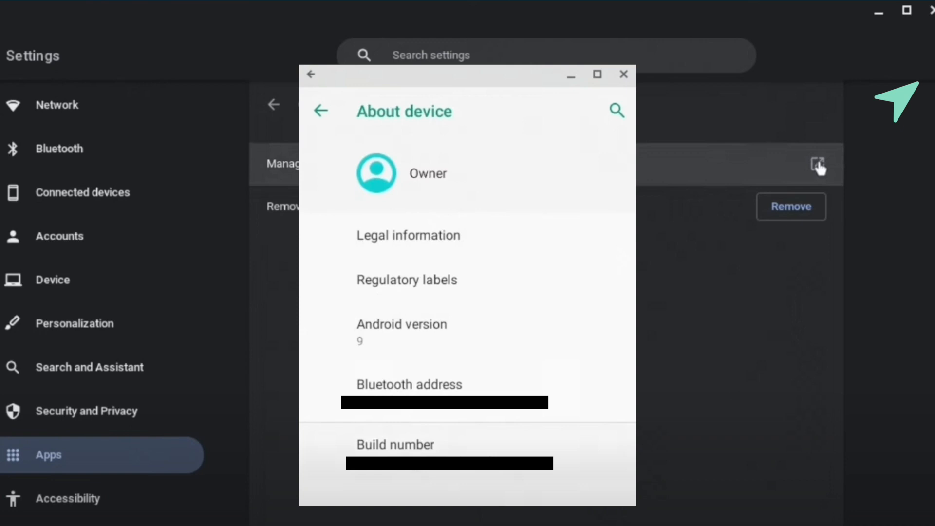
left_click(623, 74)
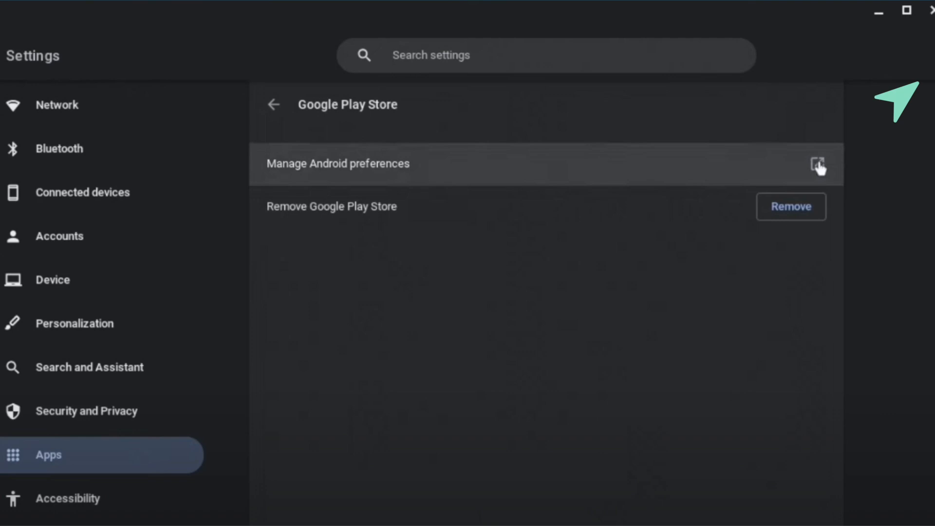